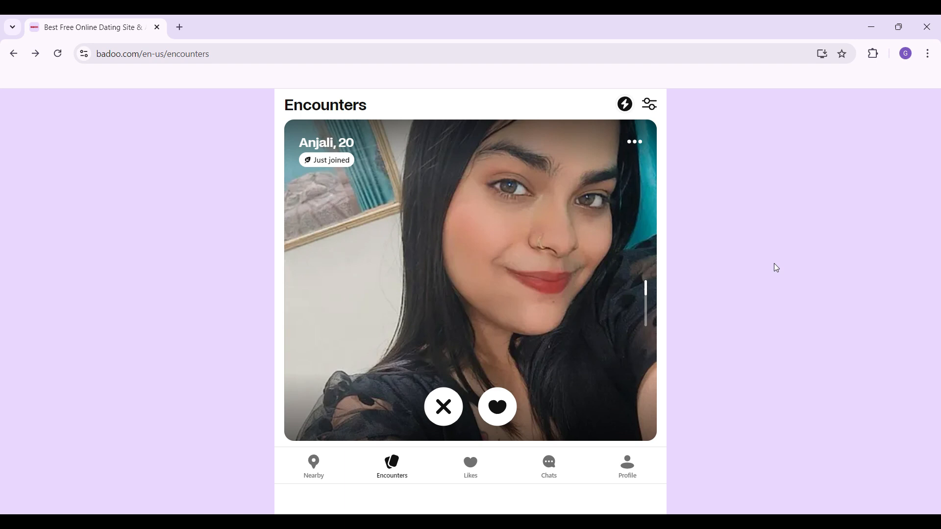
mouse_move(769, 276)
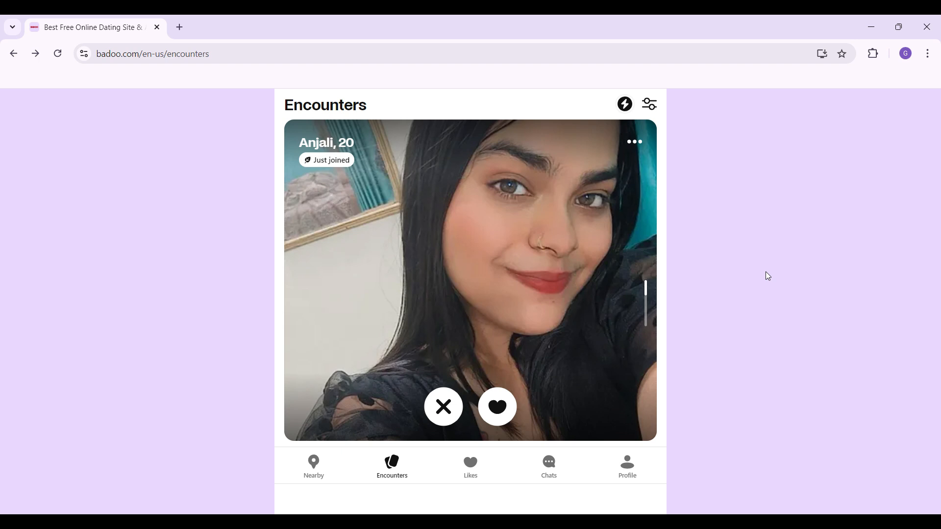
mouse_move(657, 494)
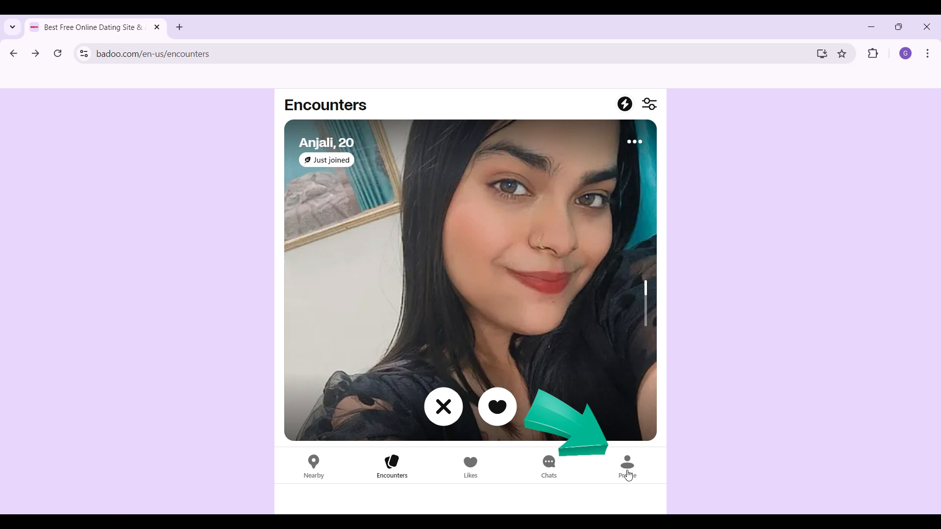
- Go from the Encounters screen to your own profile page via the Profile tab
click(627, 465)
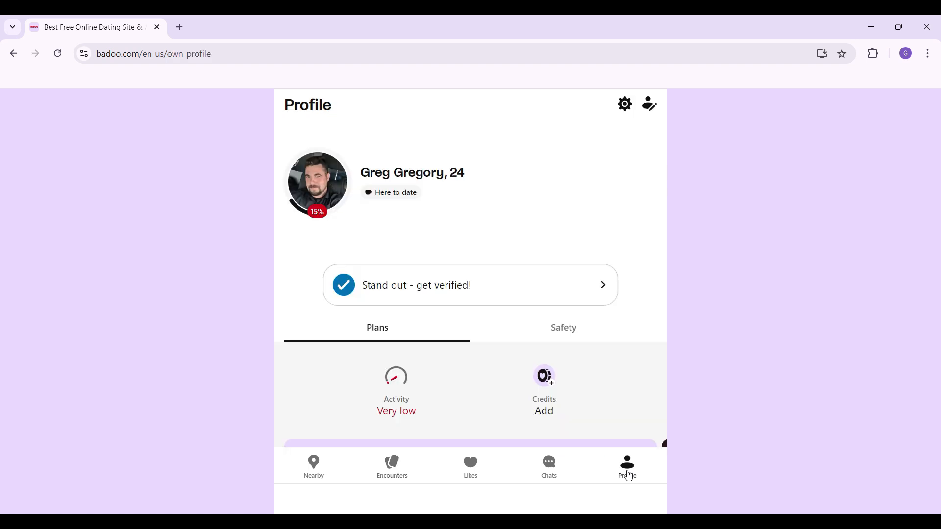
mouse_move(374, 148)
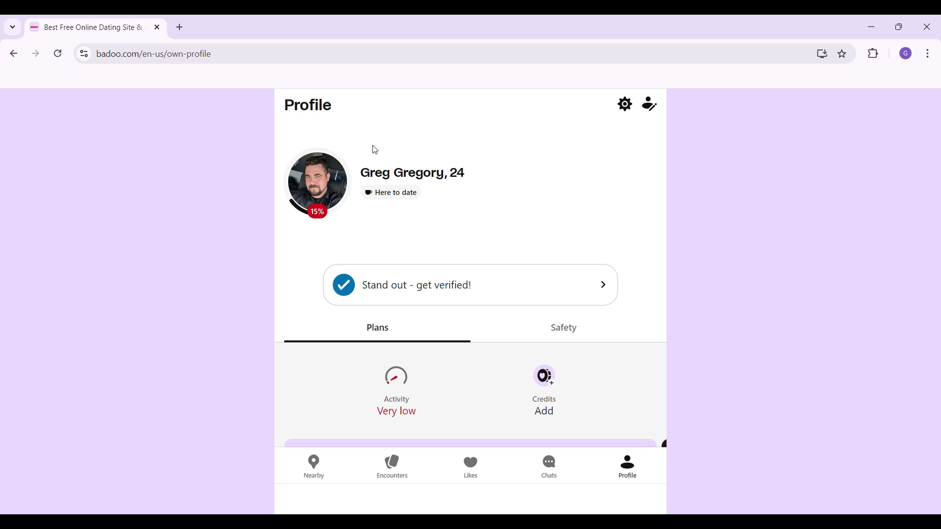
mouse_move(383, 150)
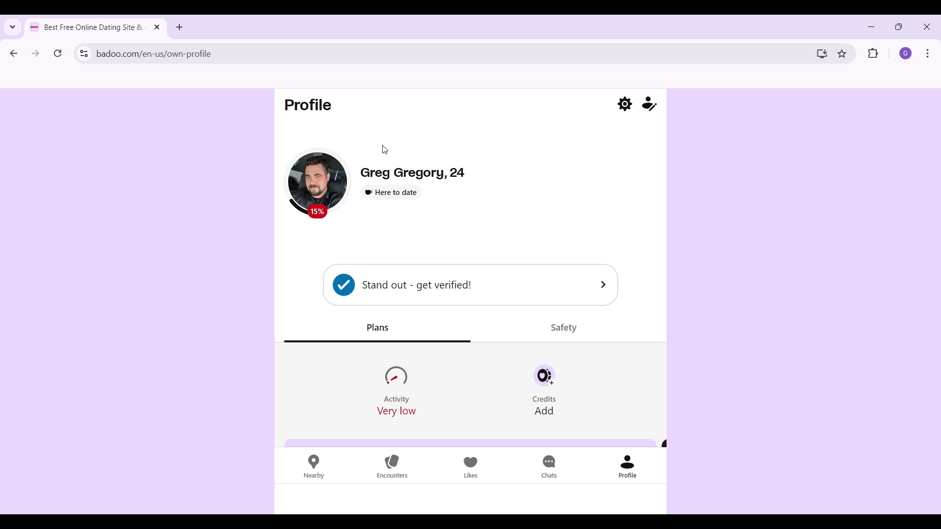
mouse_move(603, 139)
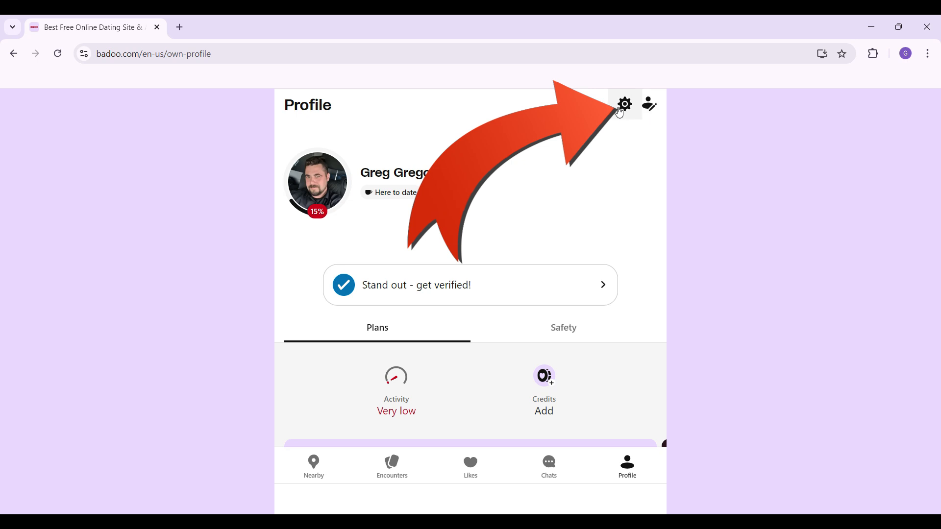
- Bring up the Settings page with its basic info, privacy and account sections
click(624, 104)
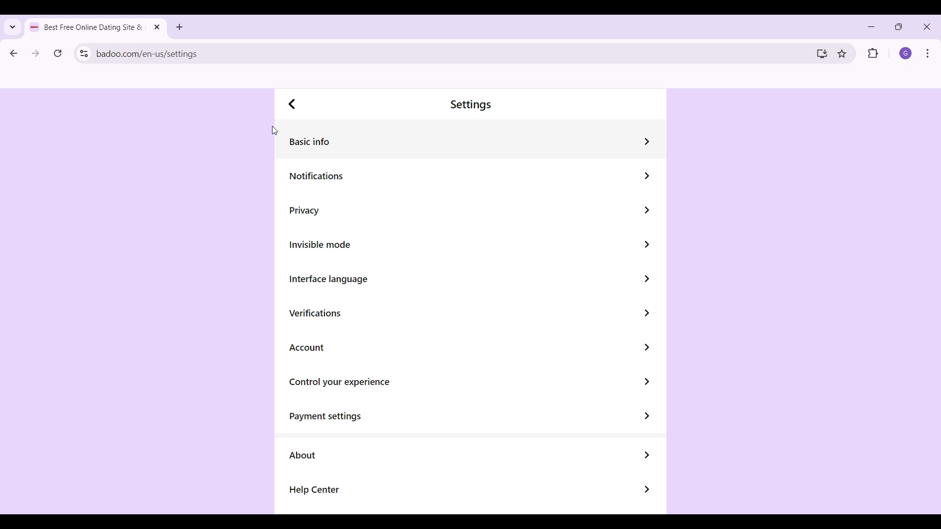
mouse_move(260, 135)
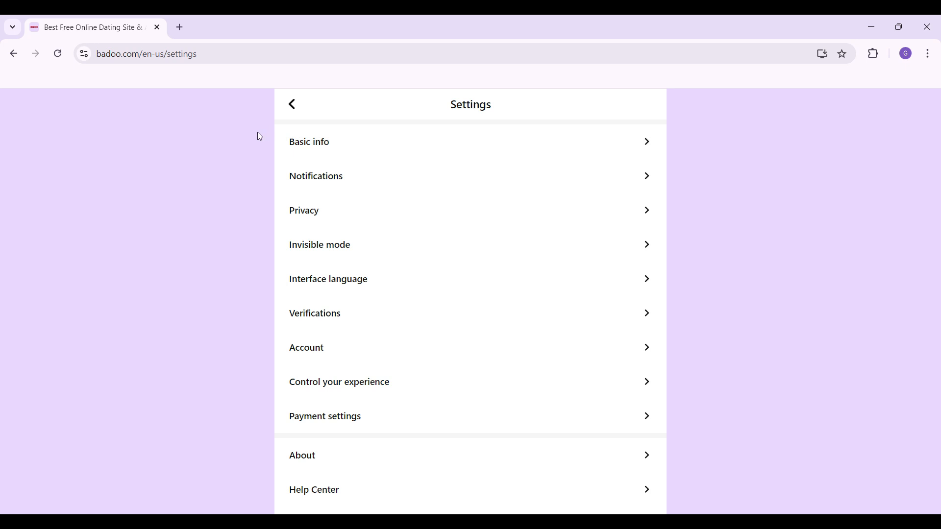
mouse_move(321, 144)
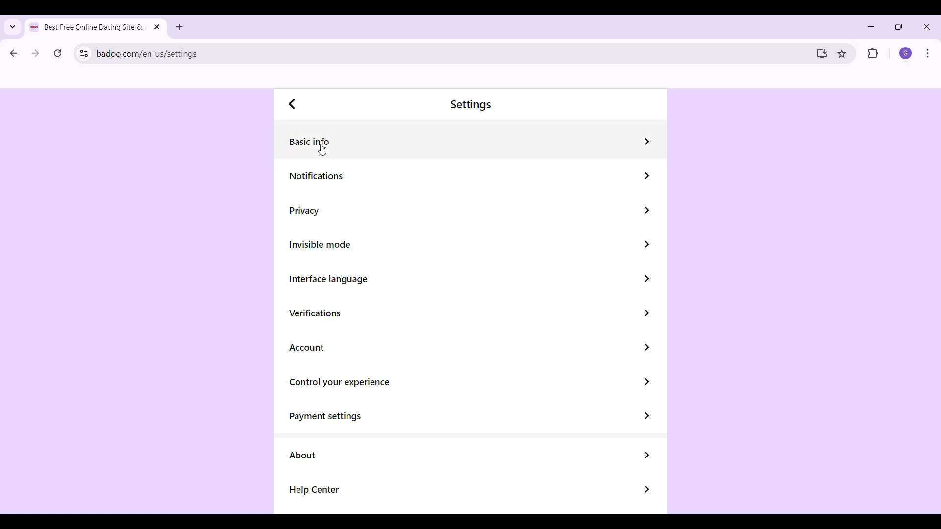
mouse_move(340, 176)
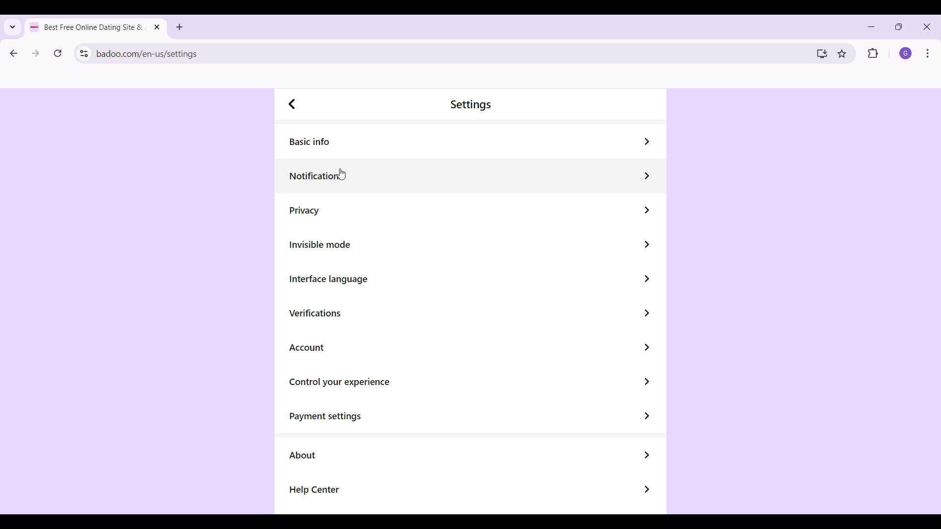
mouse_move(306, 248)
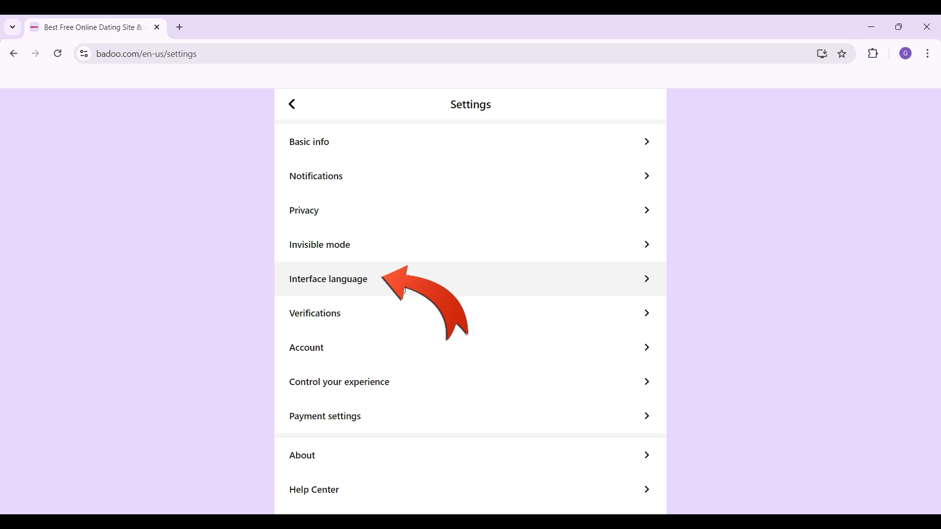
- Change Interface language from English (United States) to Español (España)
click(329, 279)
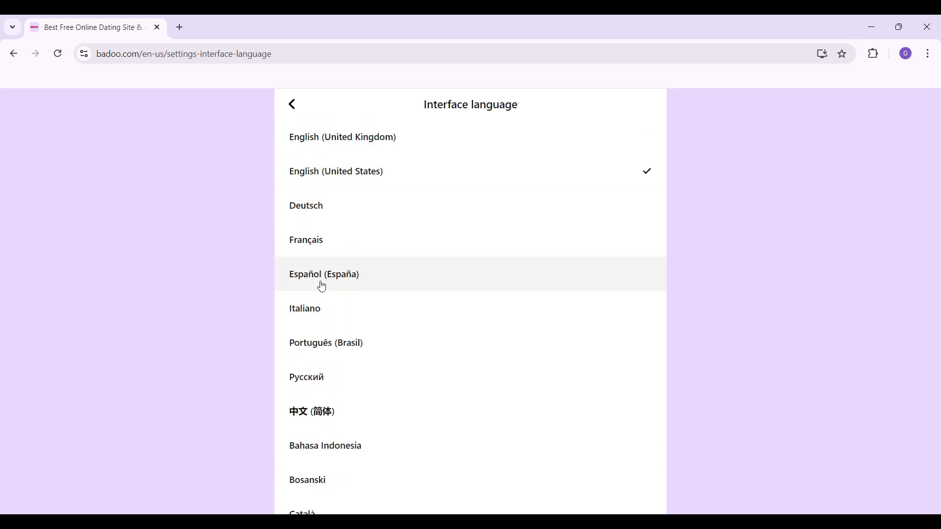
click(324, 275)
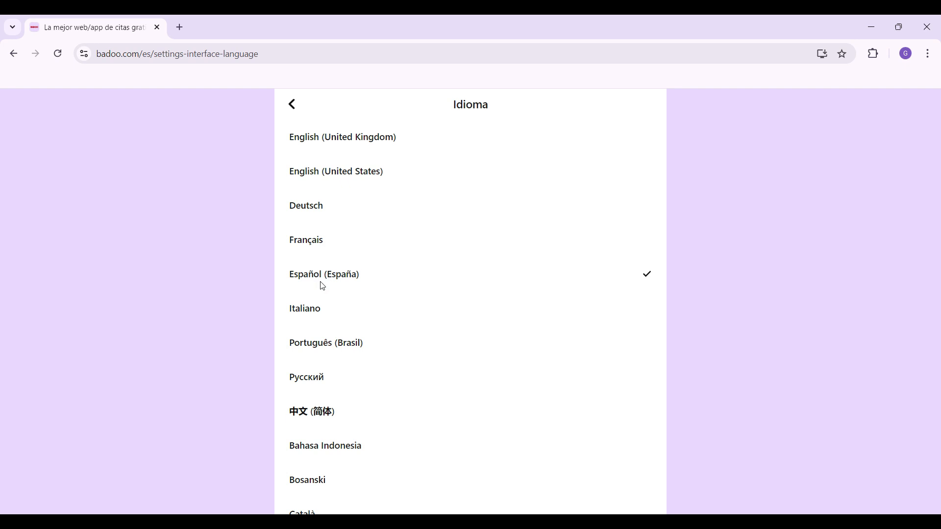
click(292, 104)
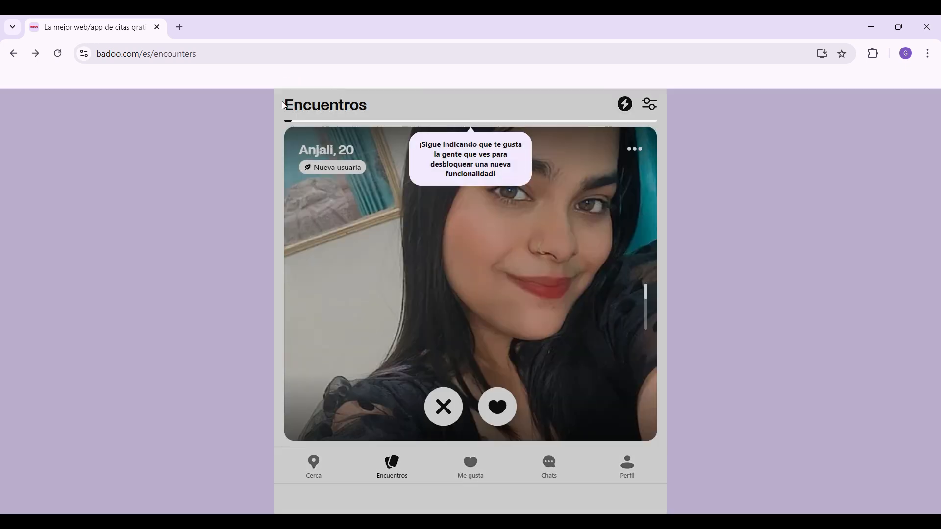
click(626, 465)
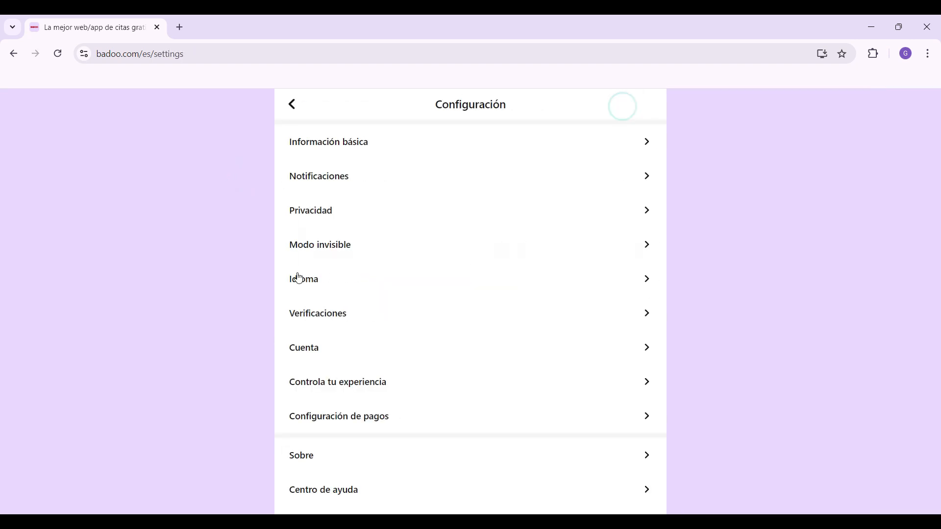
mouse_move(343, 265)
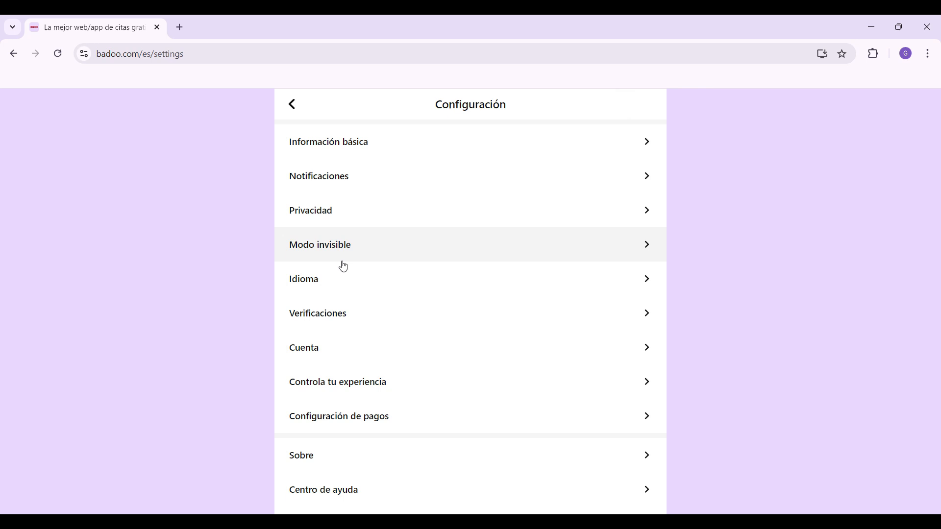
click(304, 278)
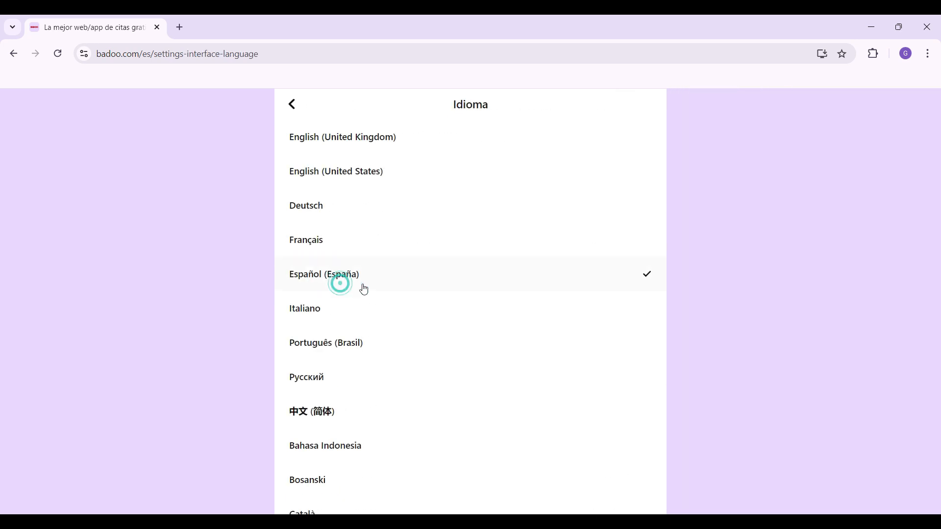